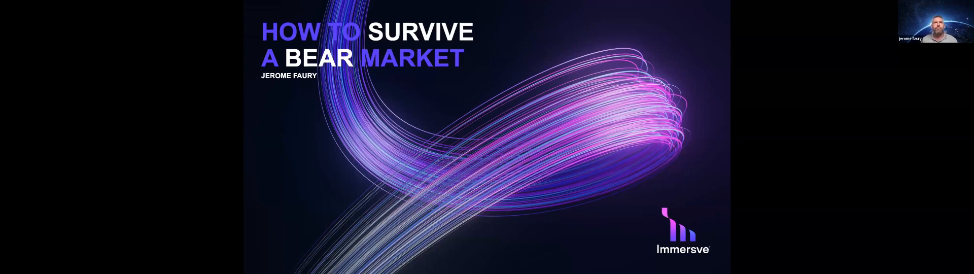
key(right)
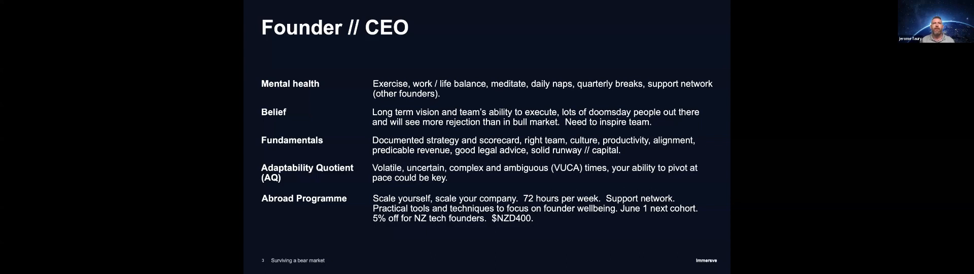
key(Right)
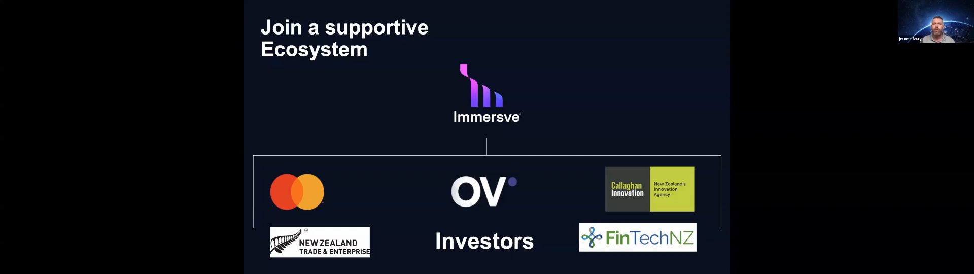
key(Right)
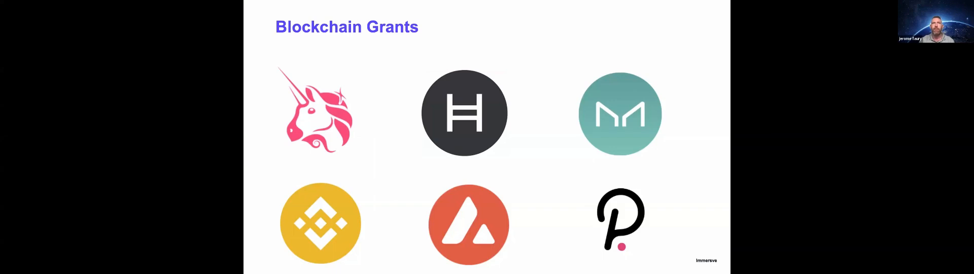
key(right)
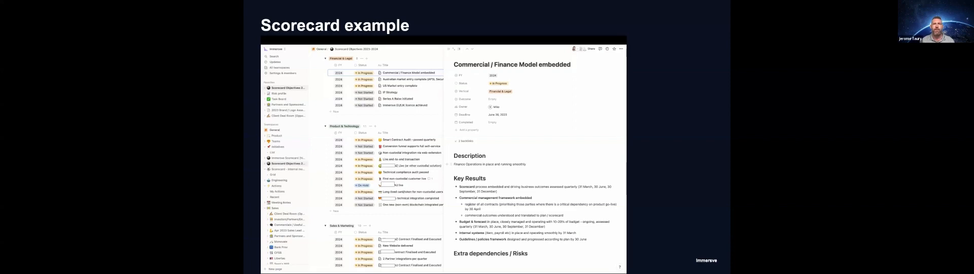
key(right)
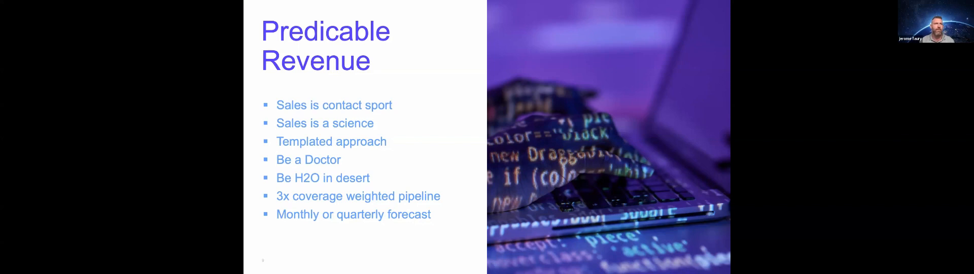
key(Right)
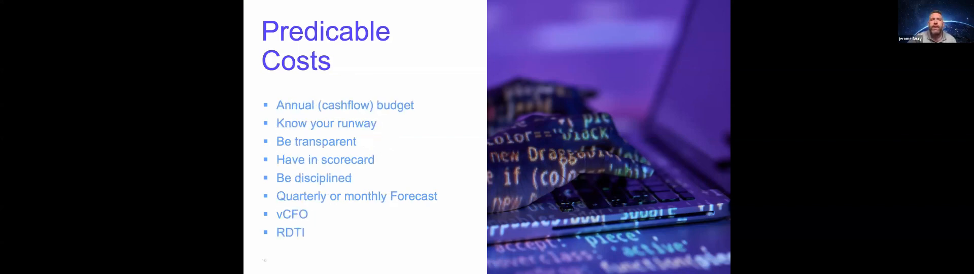